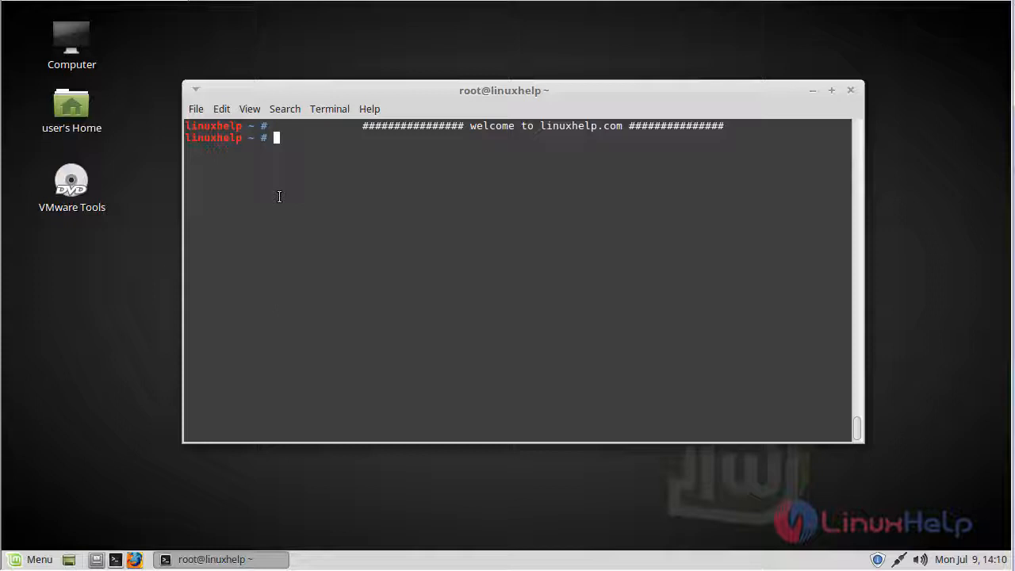
pyautogui.moveTo(292, 182)
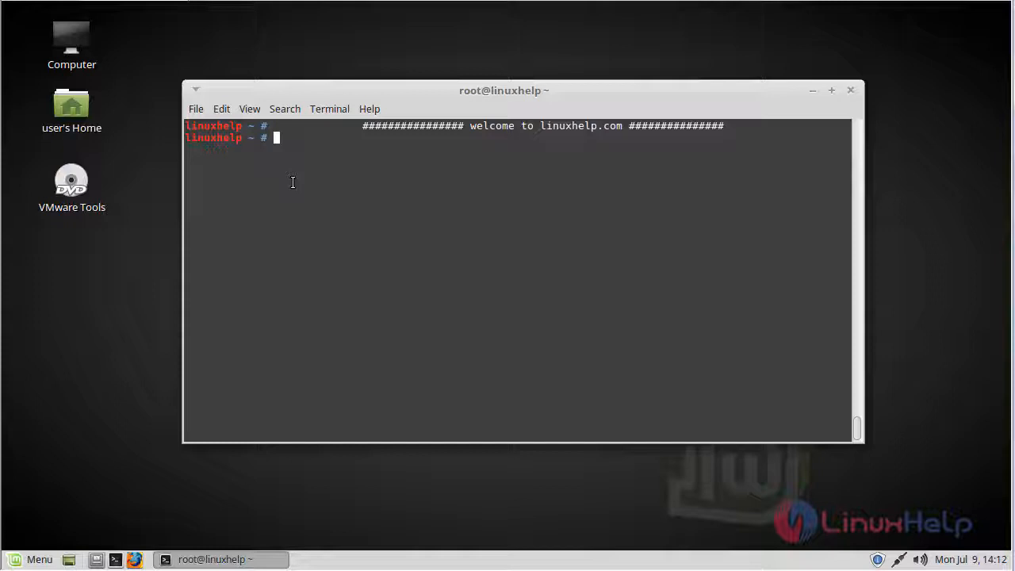
# - Download the Flyspray v1.0-rc6 zip with wget and unzip it into flyspray-1.0-rc6
pyautogui.write('wget https://github.com/Flyspray/flyspray/archive/v1.0-rc6.zip')
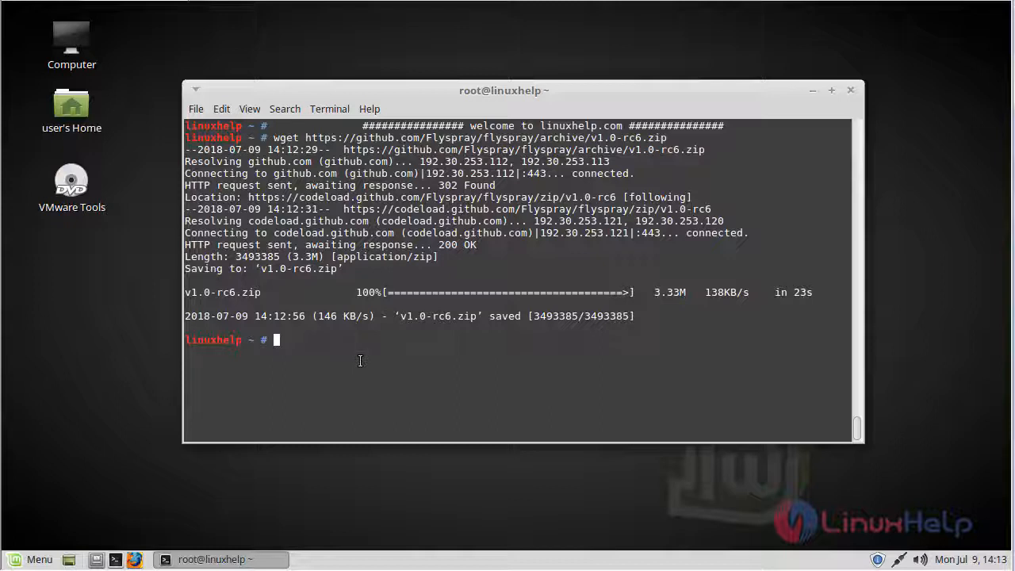
pyautogui.write('unzip')
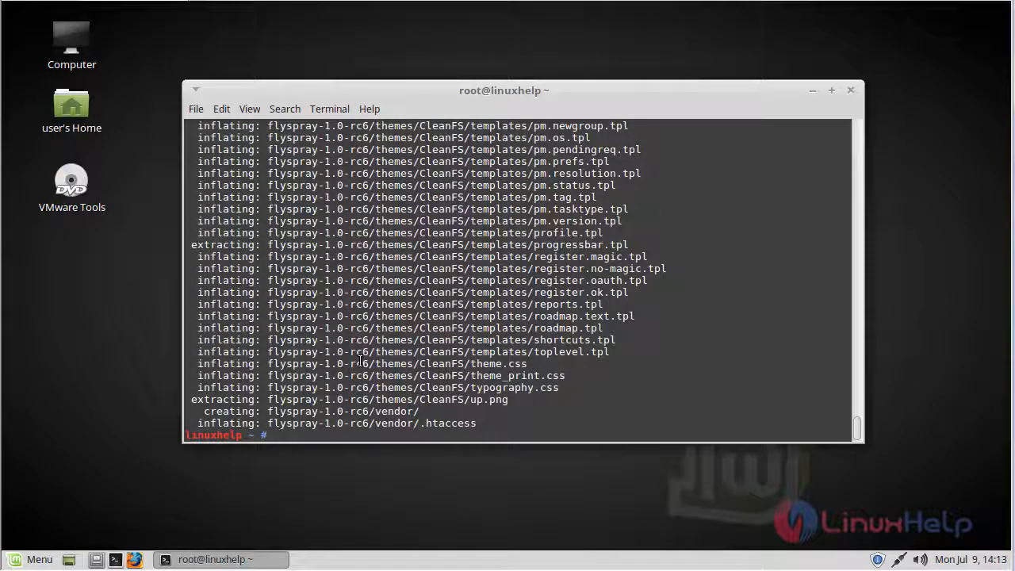
# - Recursively chown flyspray-1.0-rc6/ to www-data:www-data and chmod it 775
pyautogui.write('ls')
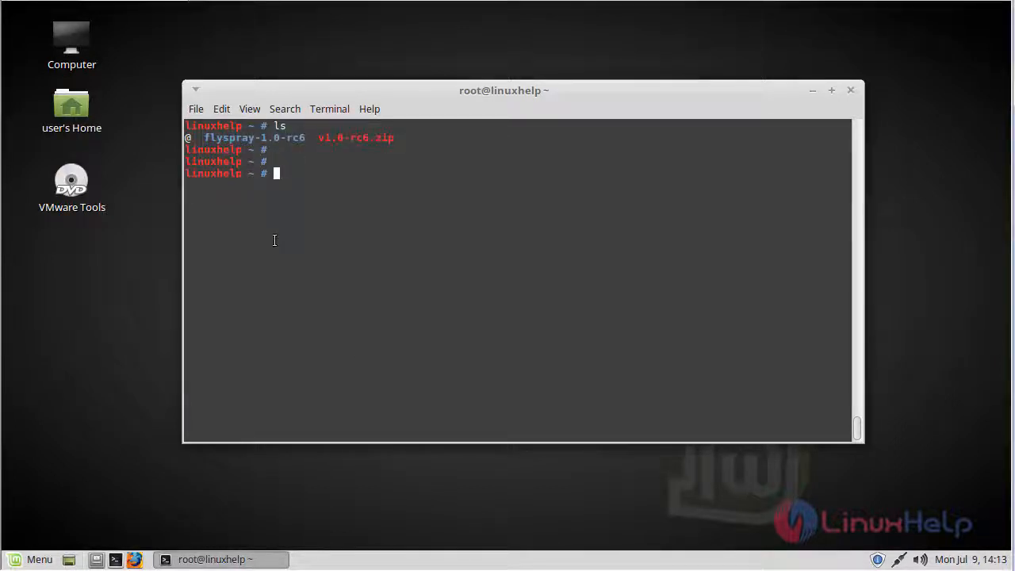
pyautogui.write('c')
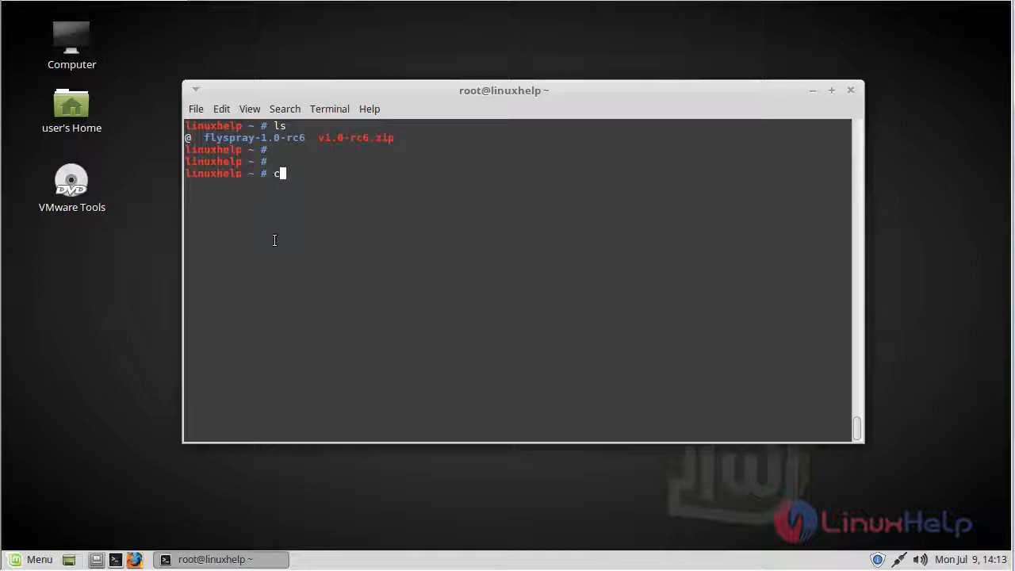
pyautogui.write('hown -R')
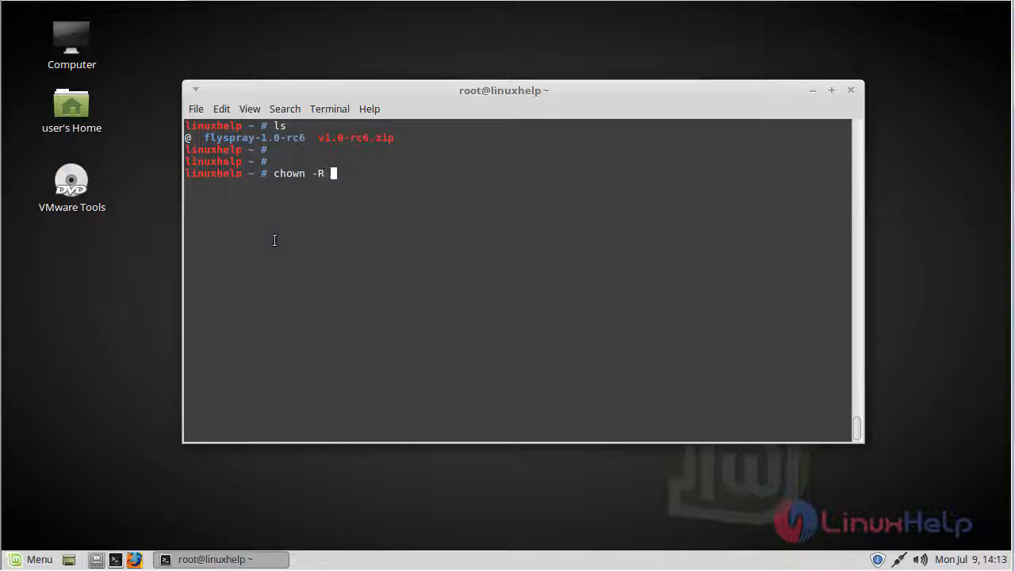
pyautogui.write('www-data:www-data flyspray-1.0-rc6/')
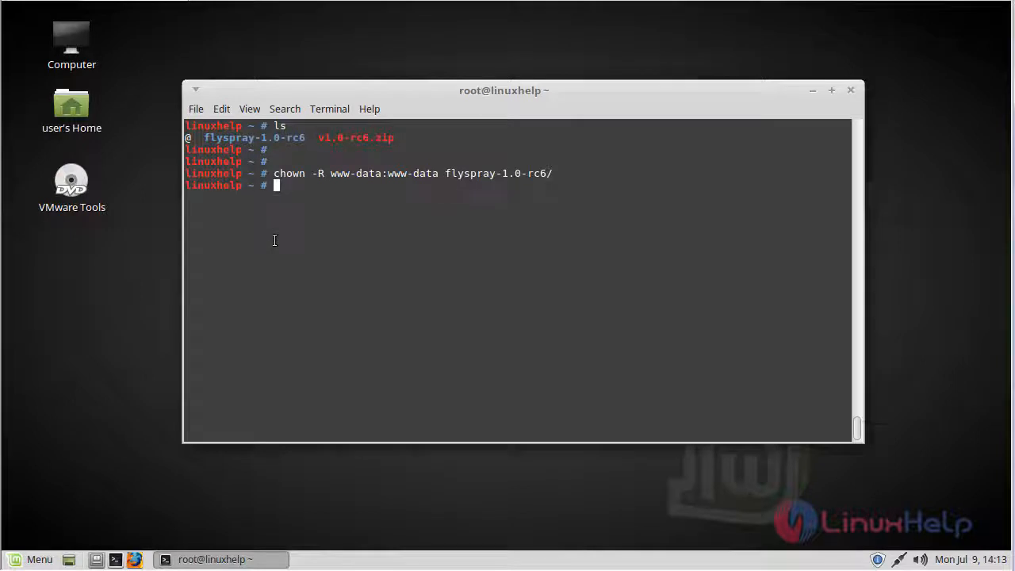
pyautogui.write('chmod -R 775')
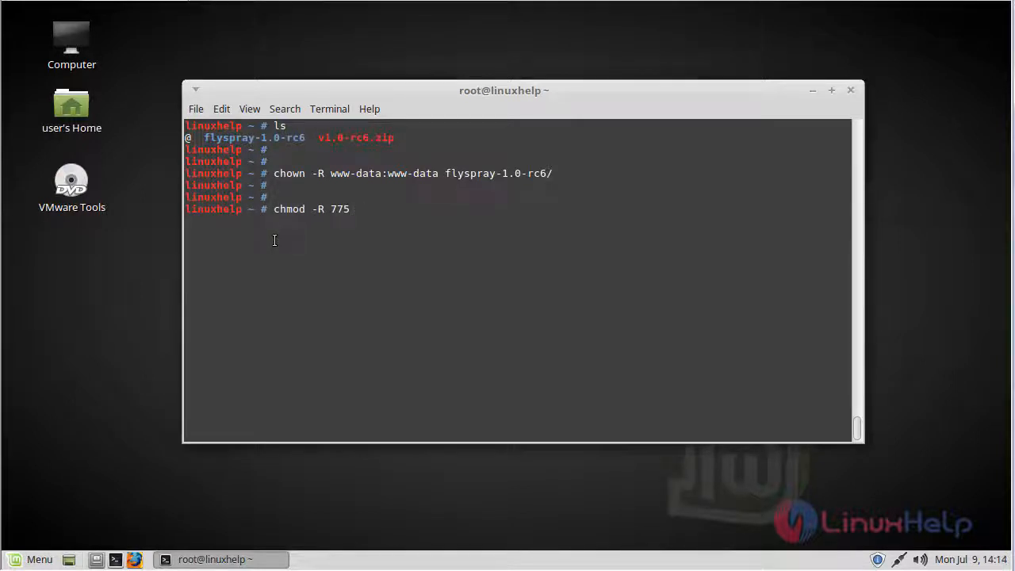
pyautogui.write('flyspray-1.0-rc6/')
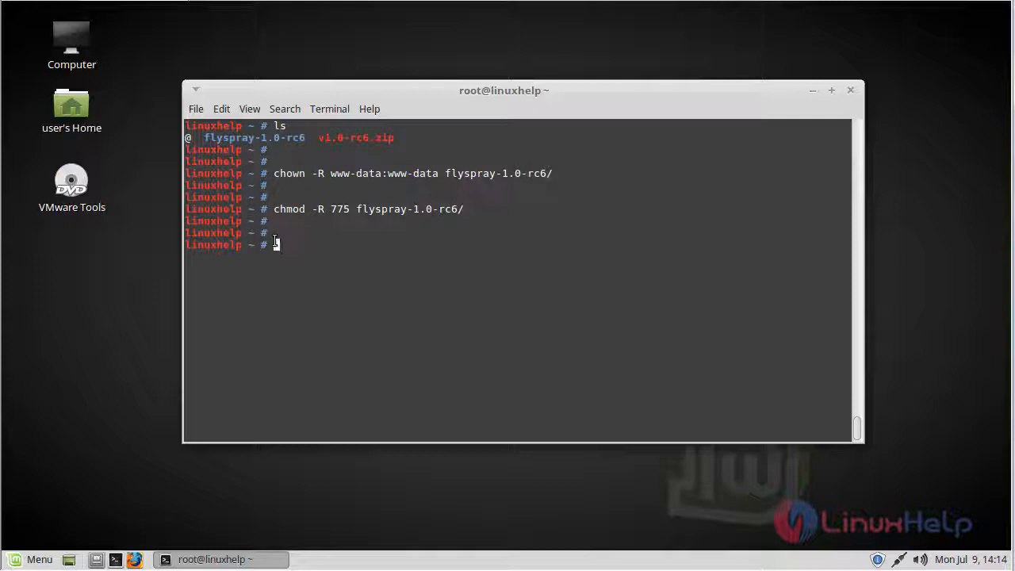
# - Move flyspray-1.0-rc6/ into /var/www/html/ and cd to /etc/apache2/sites-available/
pyautogui.write('mv flyspray-1.0-rc6/ /')
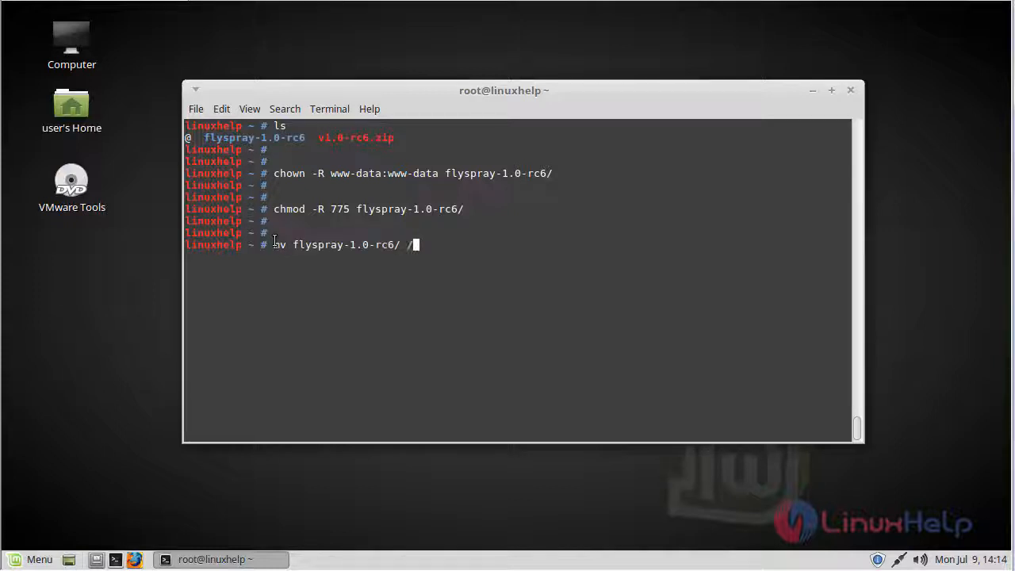
pyautogui.write('var/www/html/')
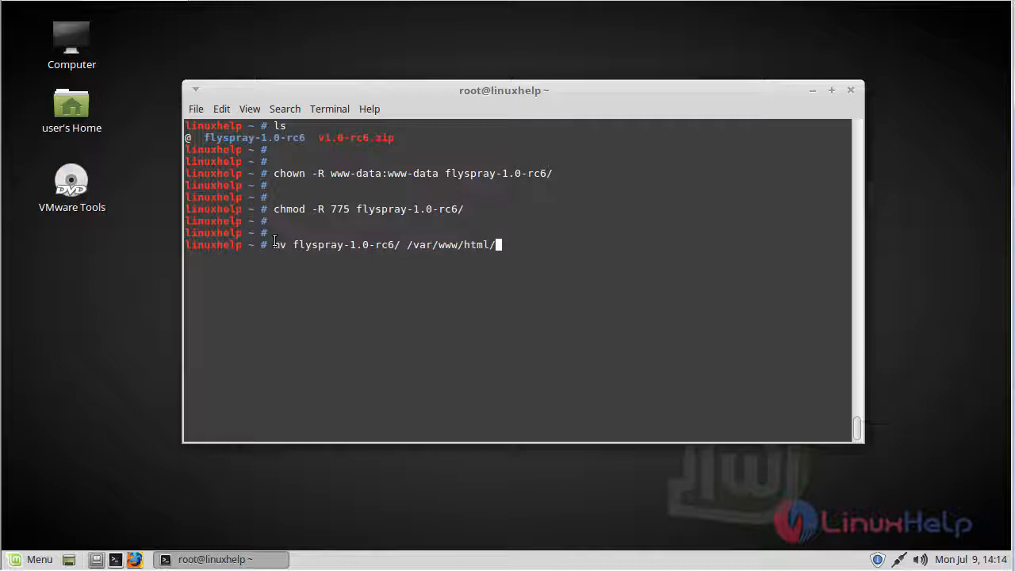
pyautogui.press('Return')
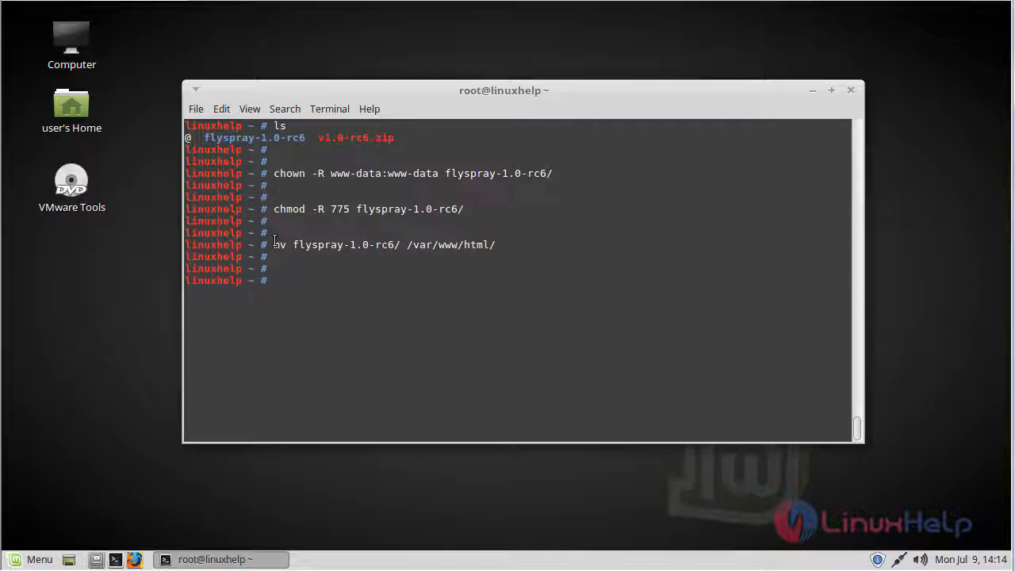
pyautogui.write('cd /e')
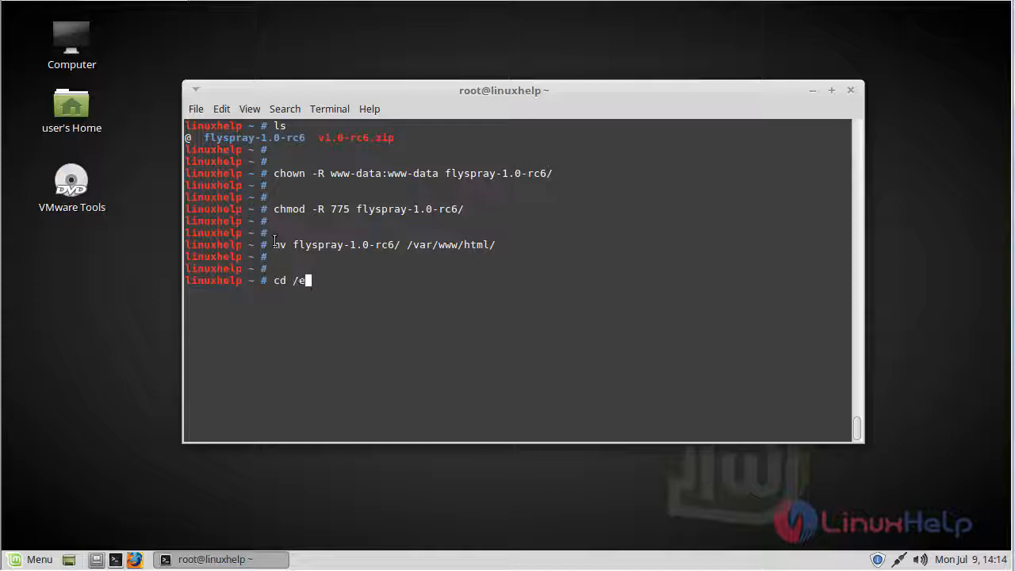
pyautogui.write('tc/apache2/sites-available/')
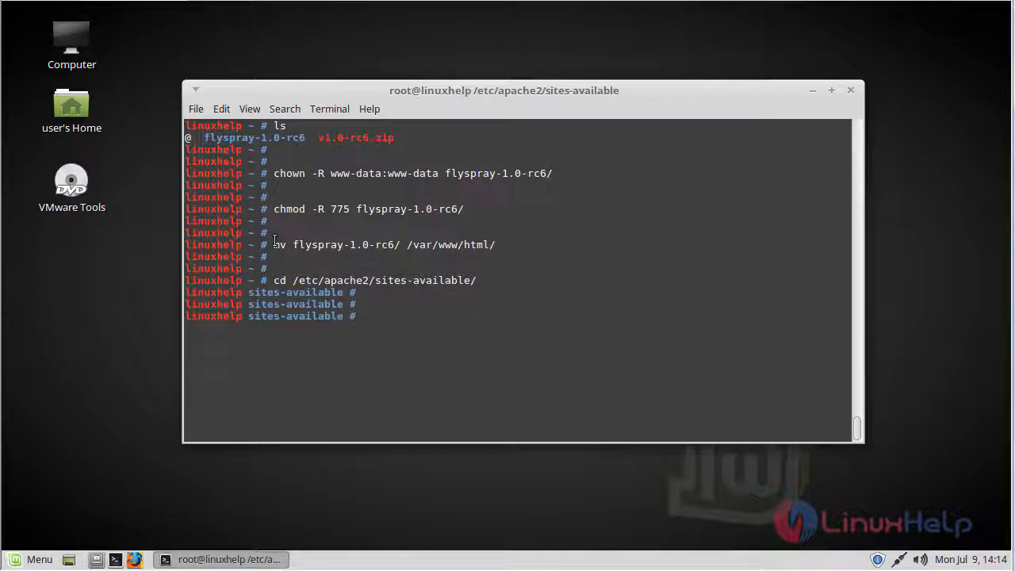
# - Write fly.conf with a <VirtualHost *:80> block in vim, save it, and enable it with a2ensite
pyautogui.write('vi')
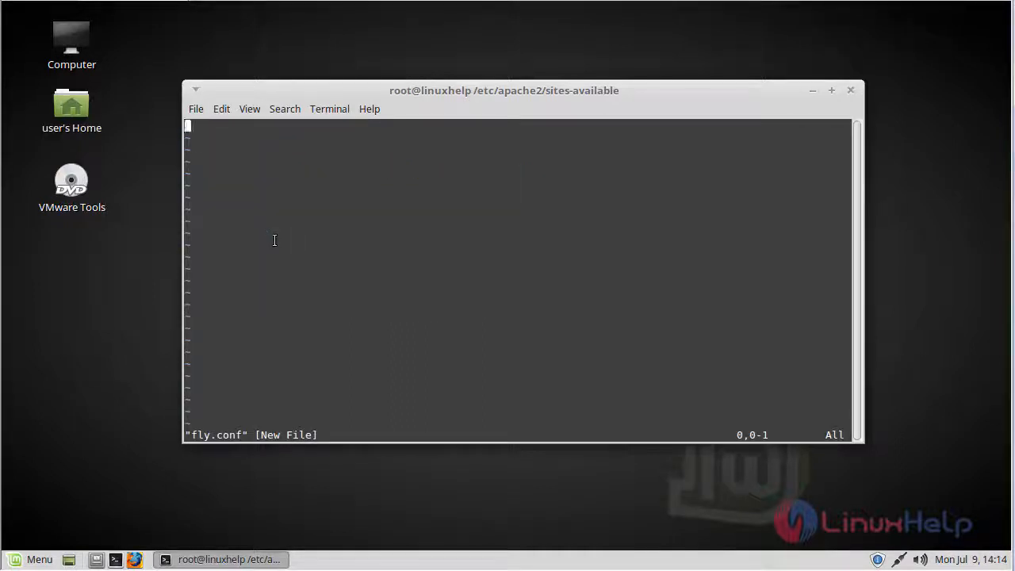
pyautogui.press('i')
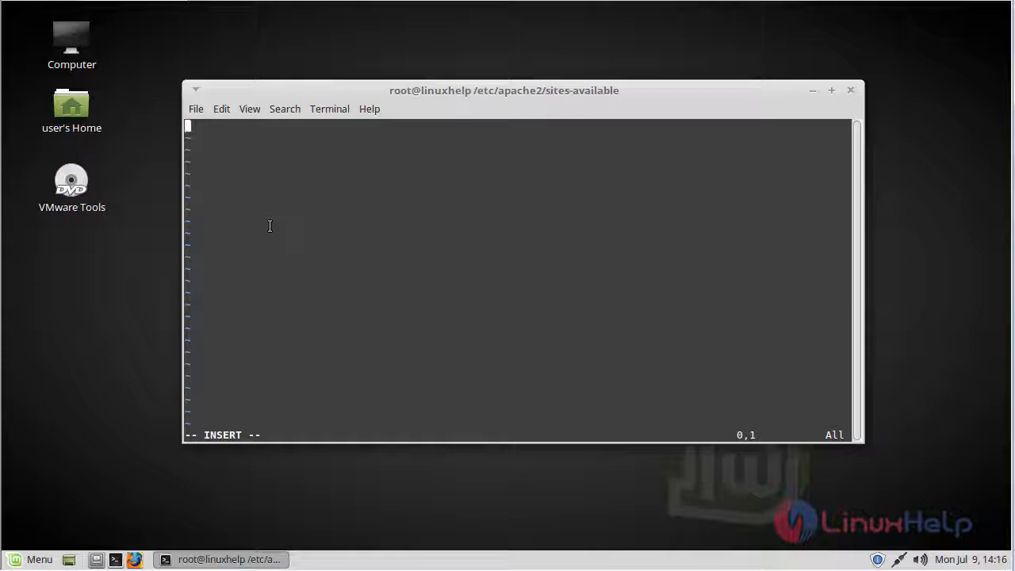
pyautogui.write('<VirtualHost *:80>')
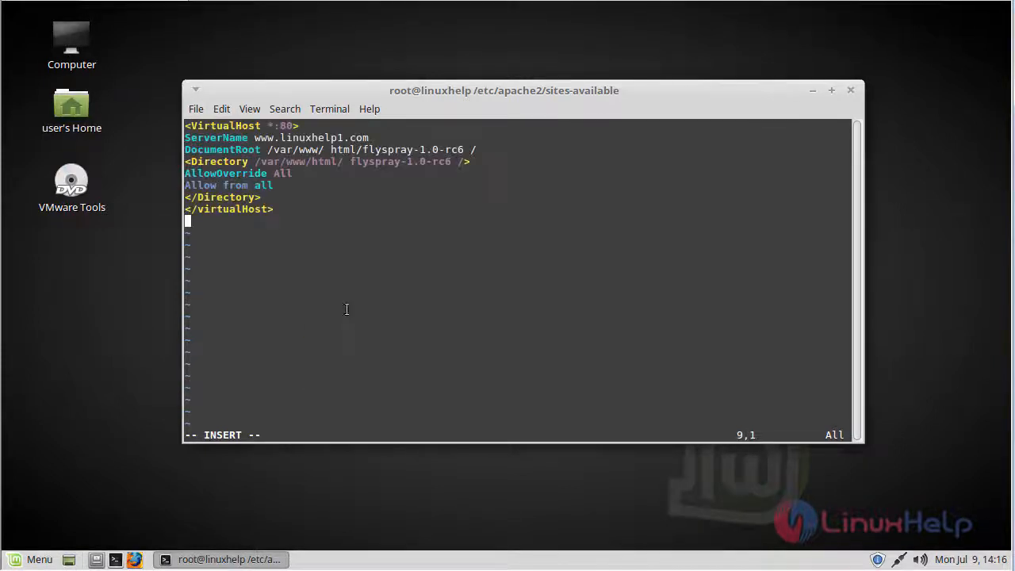
pyautogui.write(':wq')
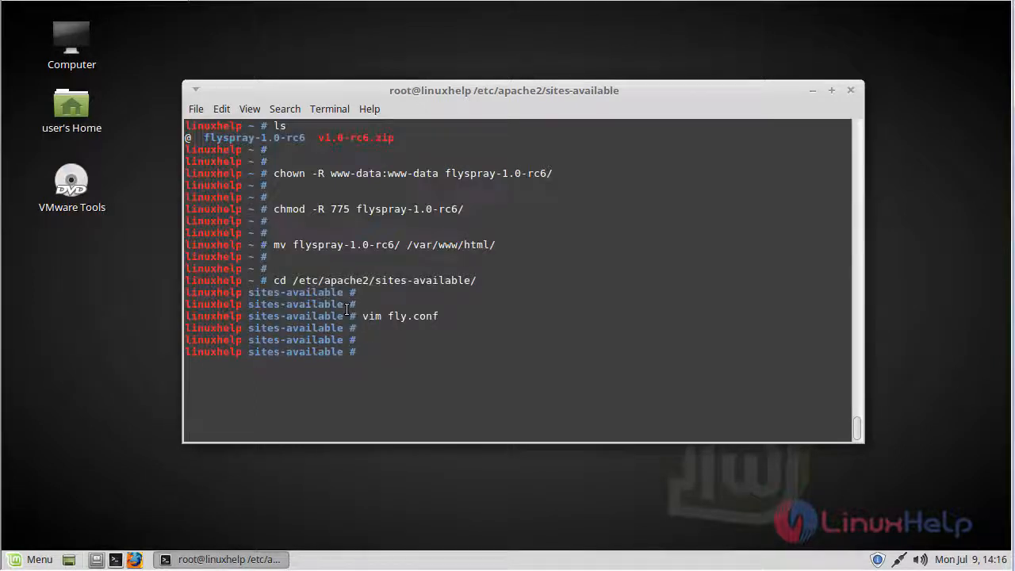
pyautogui.write('a2ensite fly.conf')
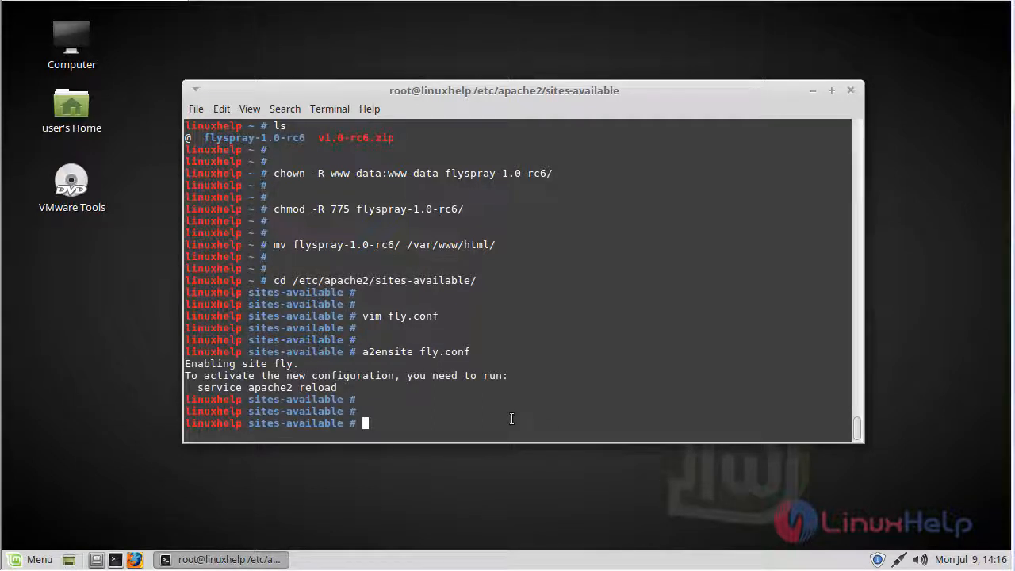
pyautogui.write('vim /et')
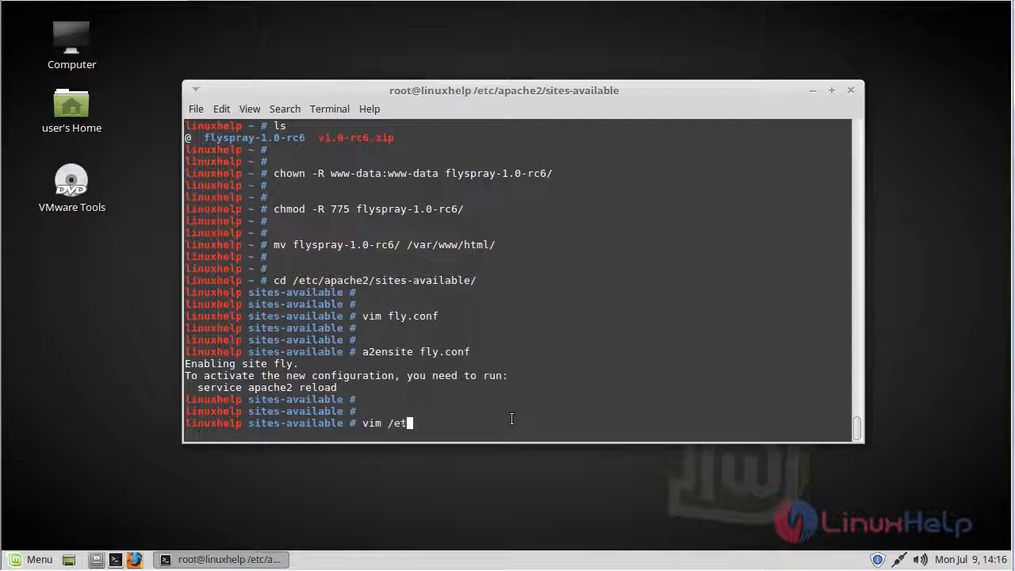
pyautogui.write('c/hosts')
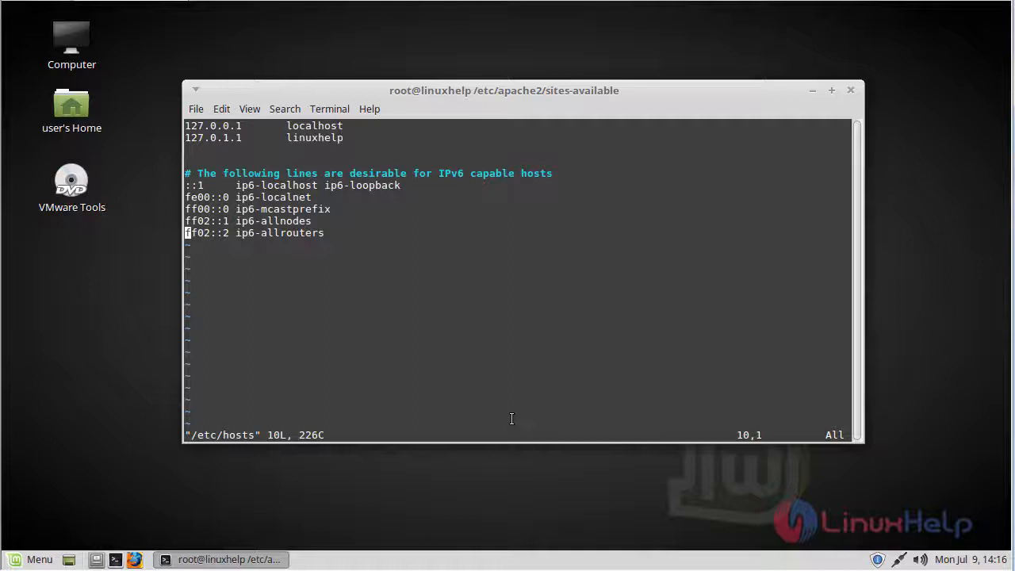
pyautogui.press('i')
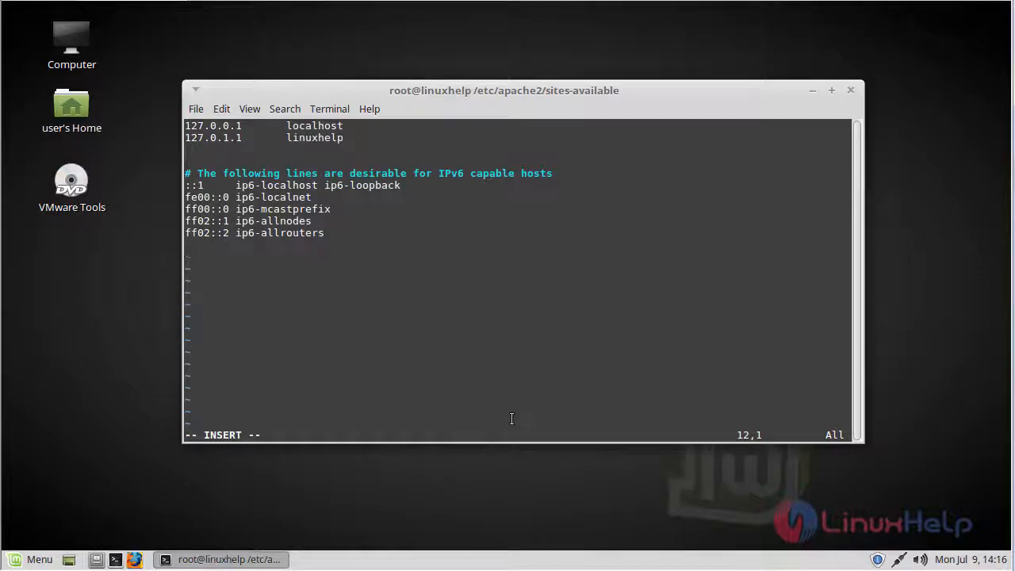
pyautogui.write('192.16')
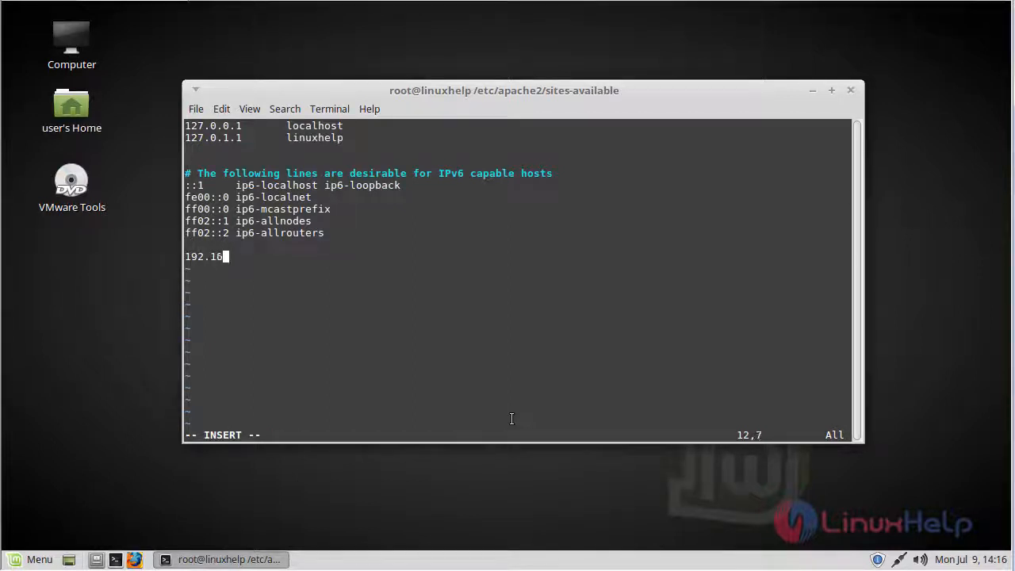
pyautogui.write('8.7.201')
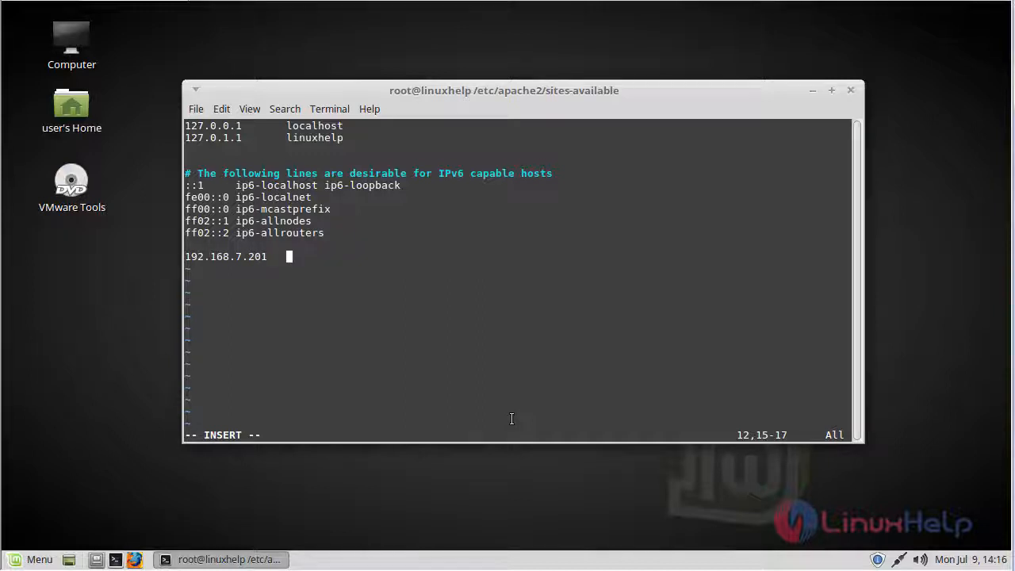
pyautogui.write('www.lin')
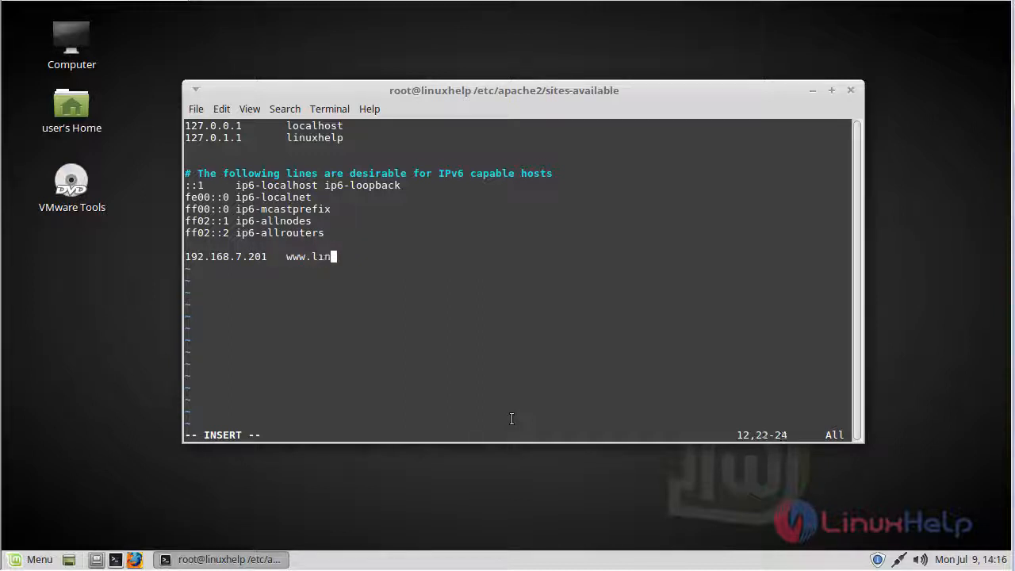
pyautogui.write('uxhelp1.com')
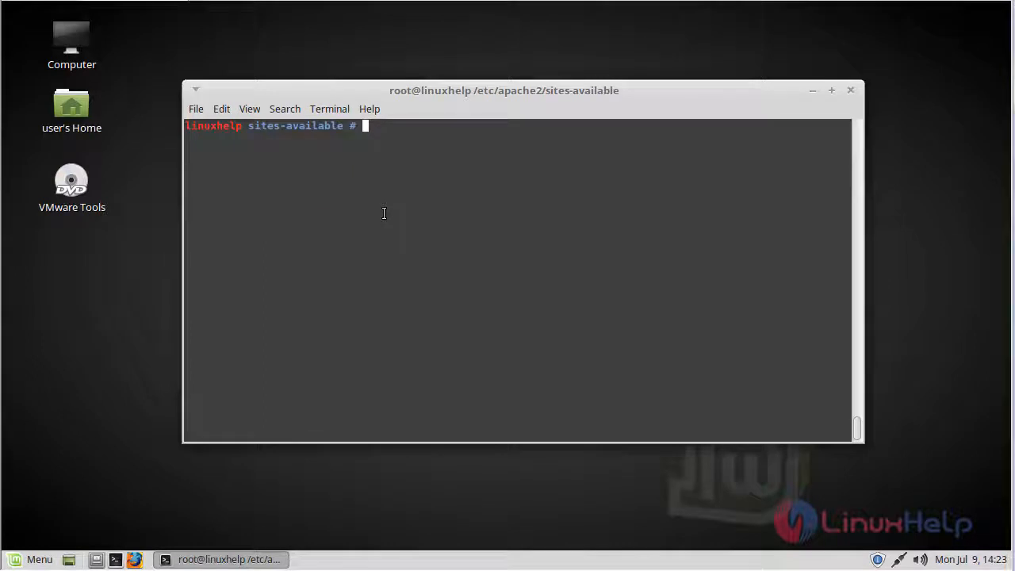
# - Run composer install inside /var/www/html/flyspray-1.0-rc6 to fetch the PHP dependencies
pyautogui.write('cd /var/')
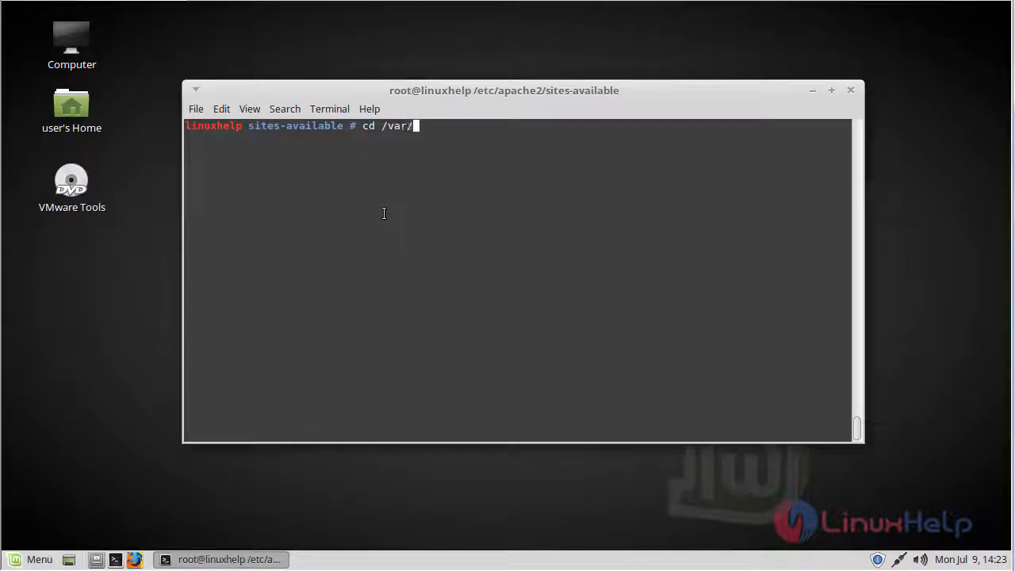
pyautogui.write('www/html/flyspray-1.0-rc6/')
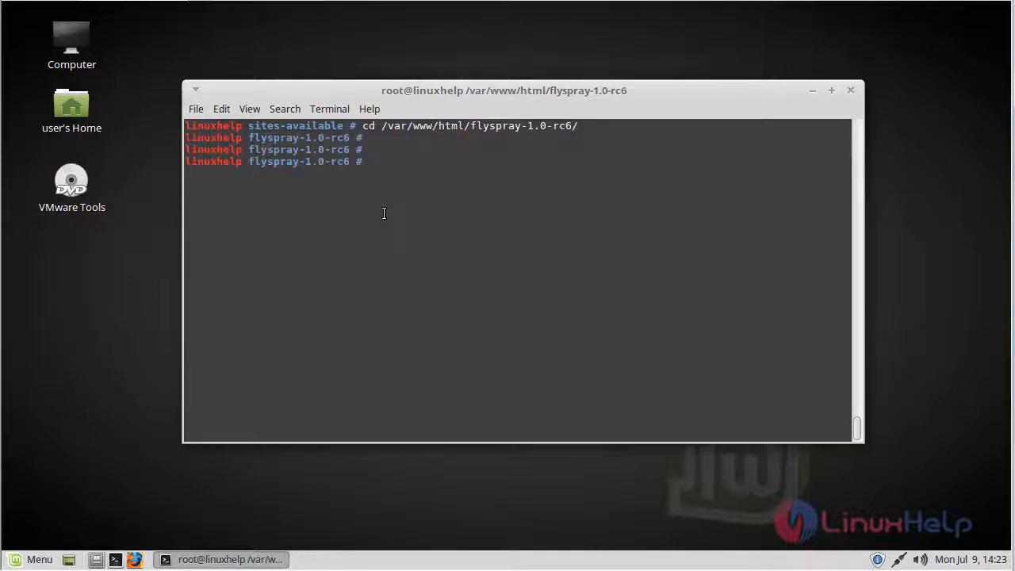
pyautogui.write('compos')
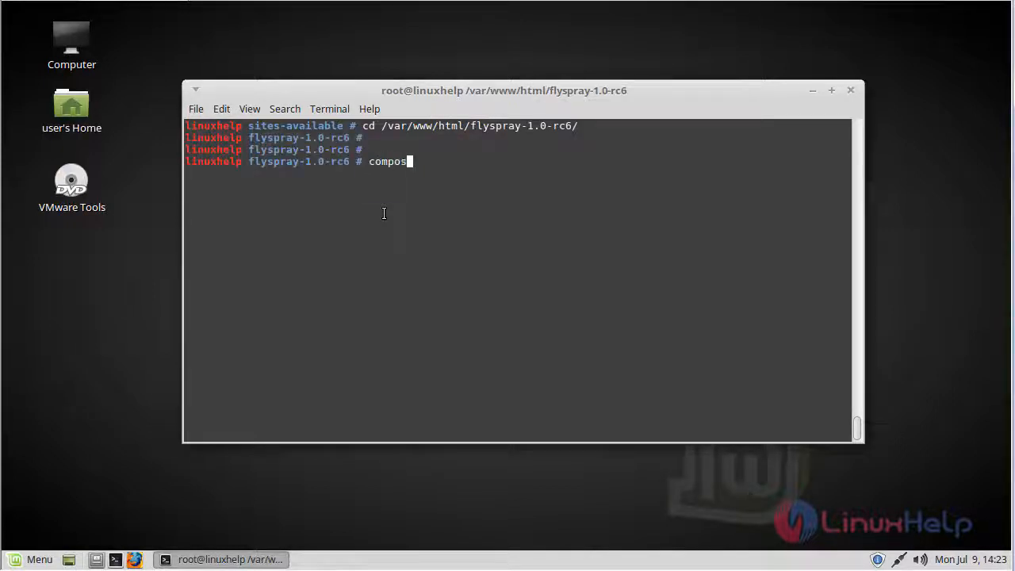
pyautogui.write('er inst')
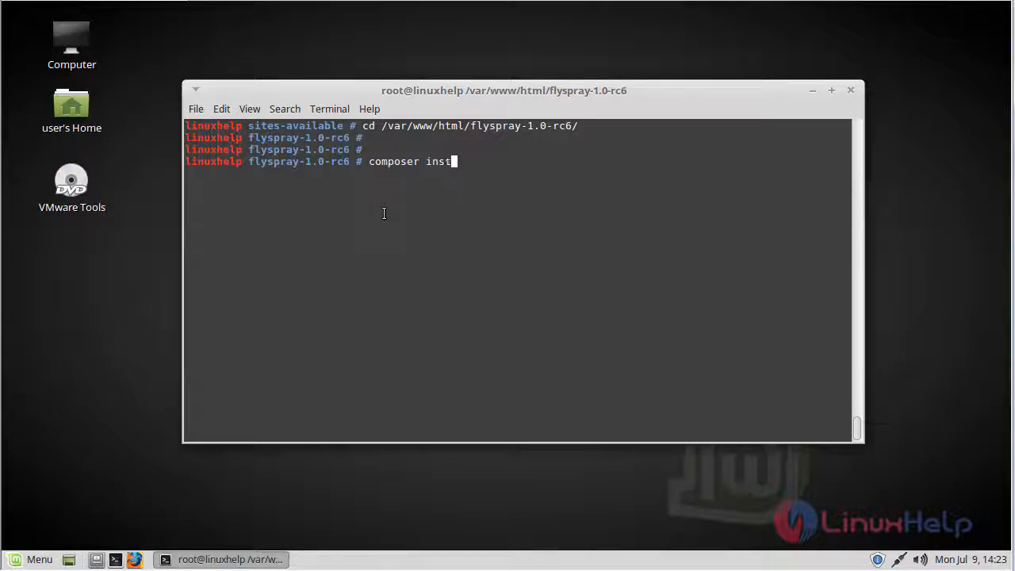
pyautogui.write('all')
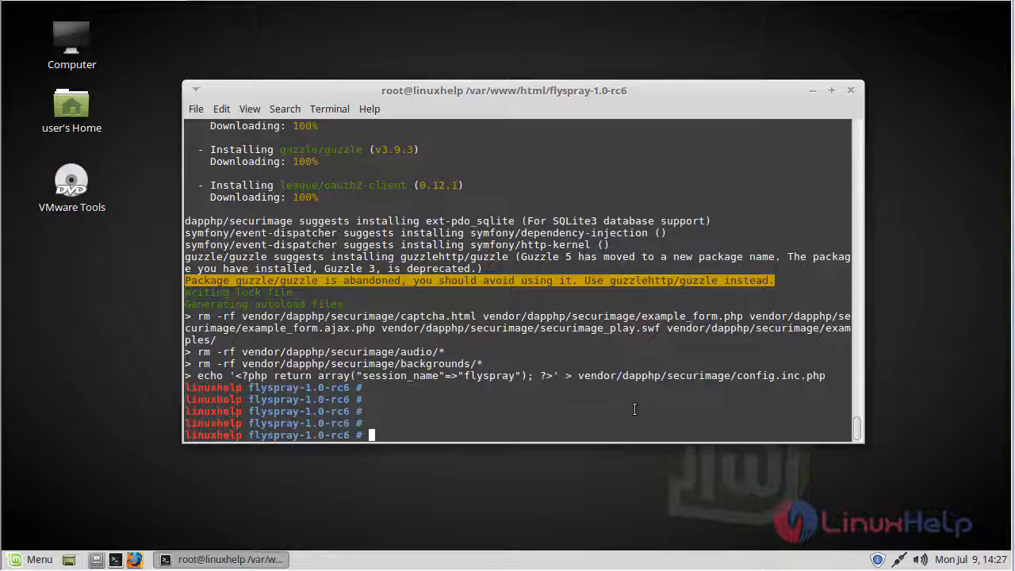
# - Restart apache2.service with systemctl and launch Firefox from the taskbar
pyautogui.write('systemctl restart apache2.service')
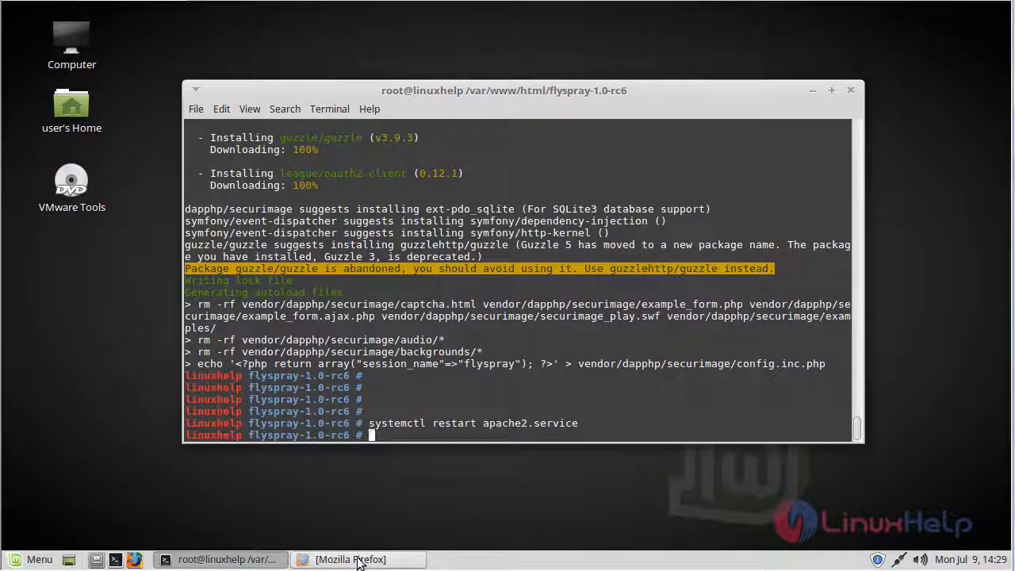
pyautogui.click(351, 559)
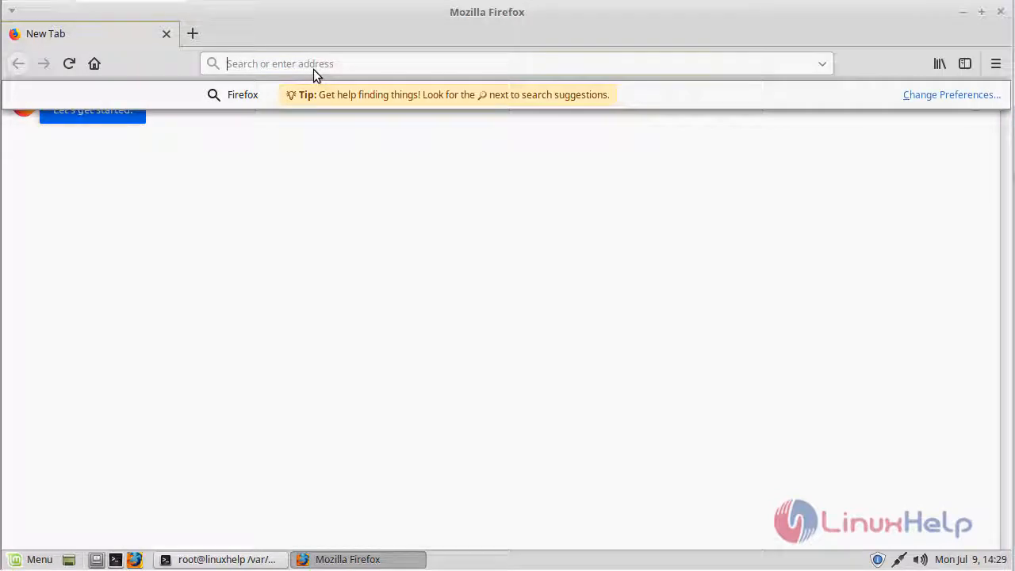
pyautogui.write('www.linuxmint.com')
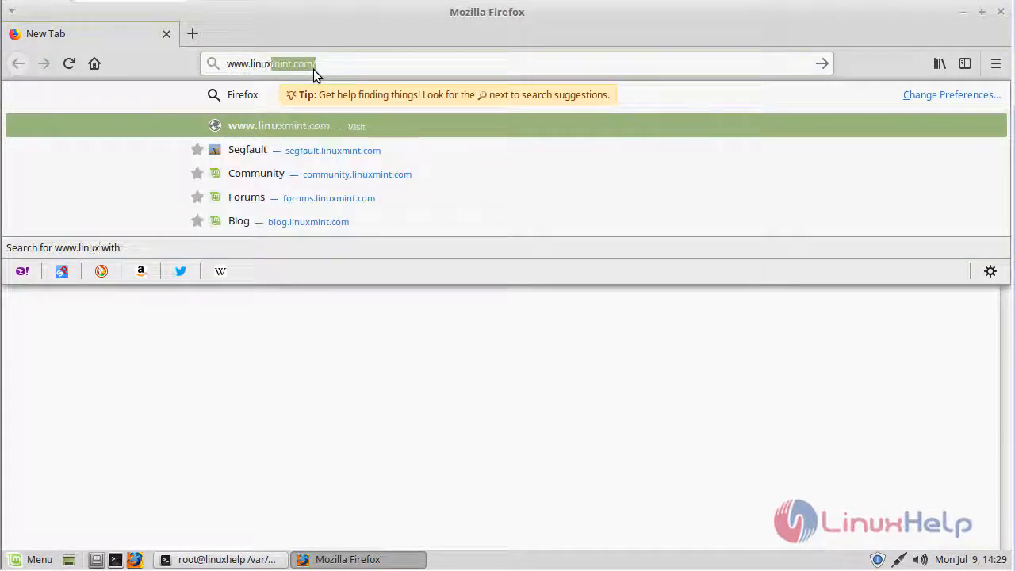
pyautogui.write('www.linuxhelp1.com/setup/index.php')
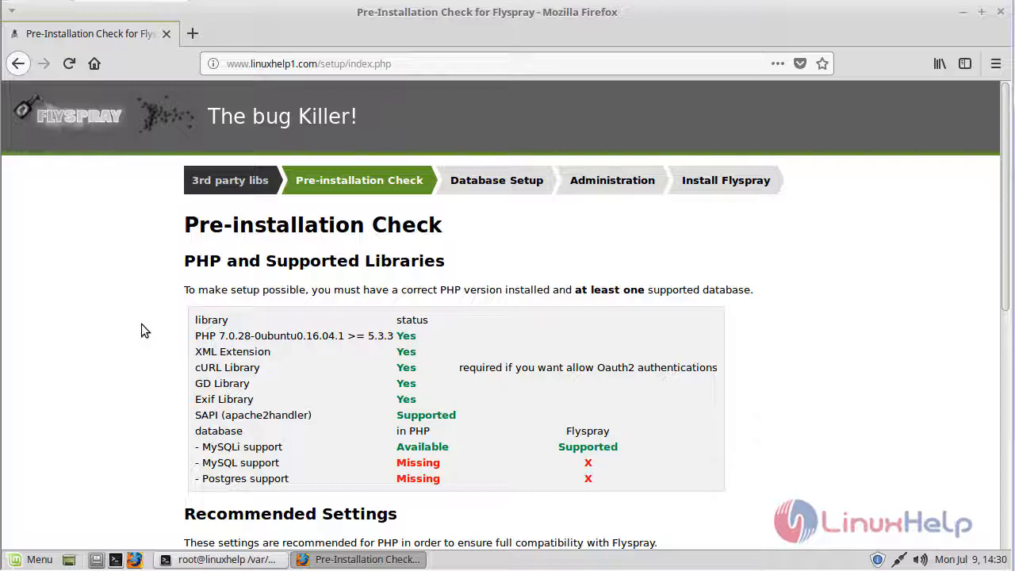
pyautogui.scroll(-3)
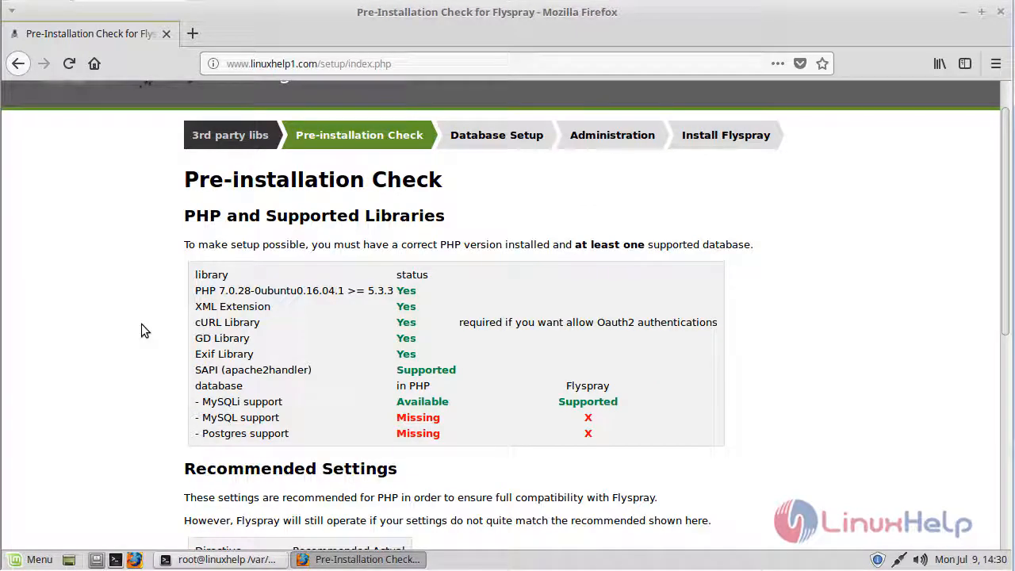
pyautogui.scroll(-3)
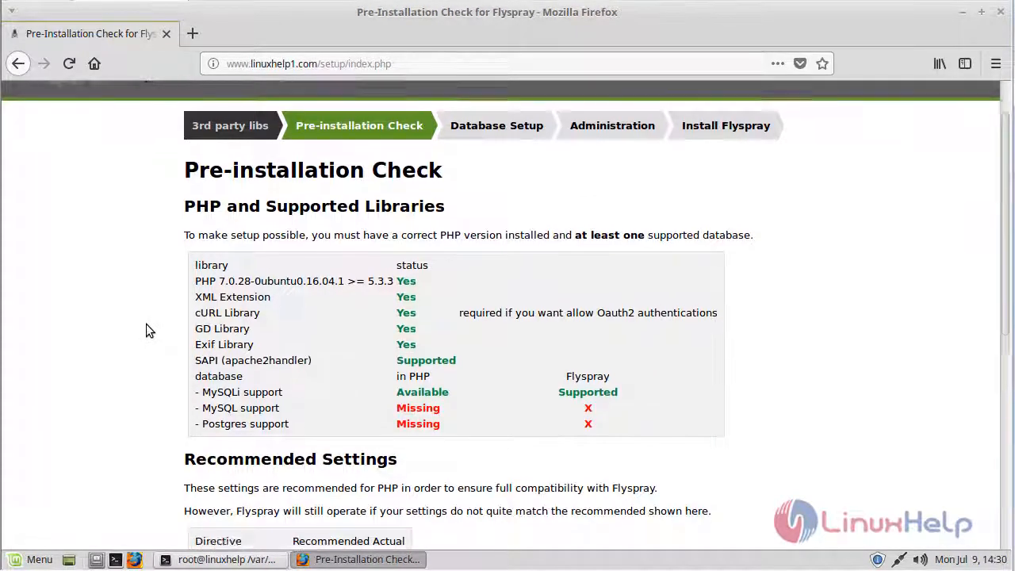
pyautogui.scroll(-3)
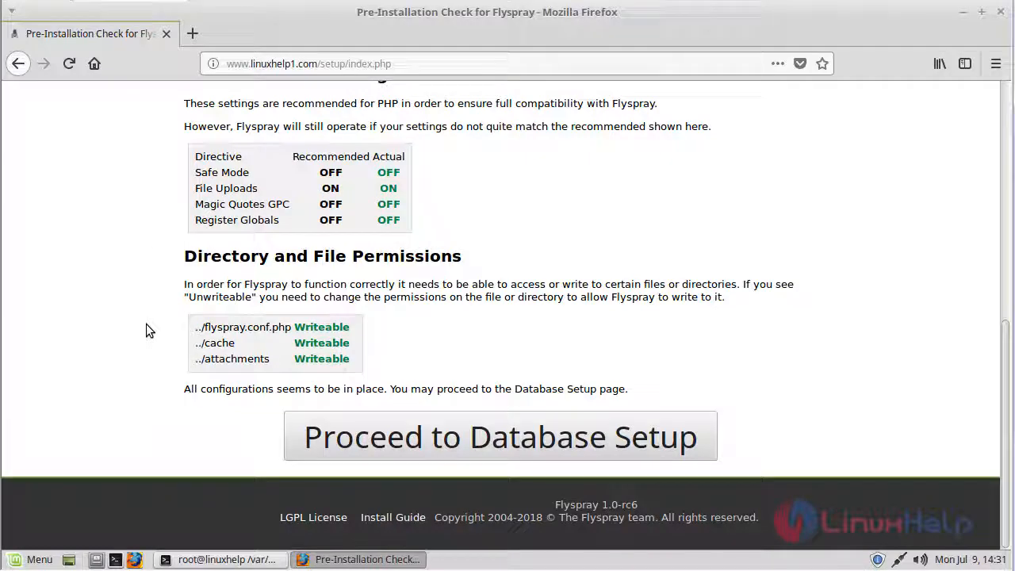
pyautogui.moveTo(400, 427)
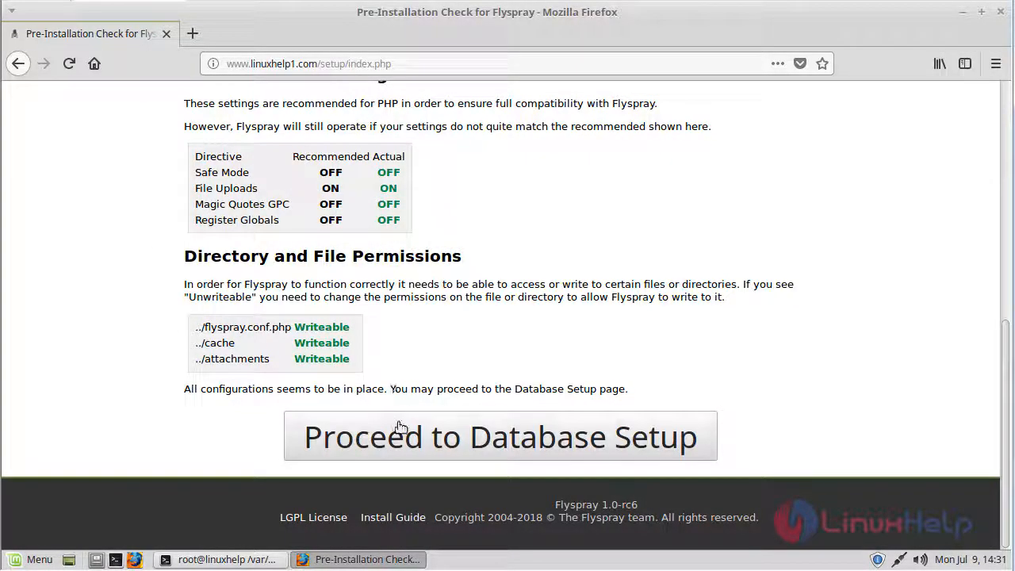
pyautogui.click(499, 436)
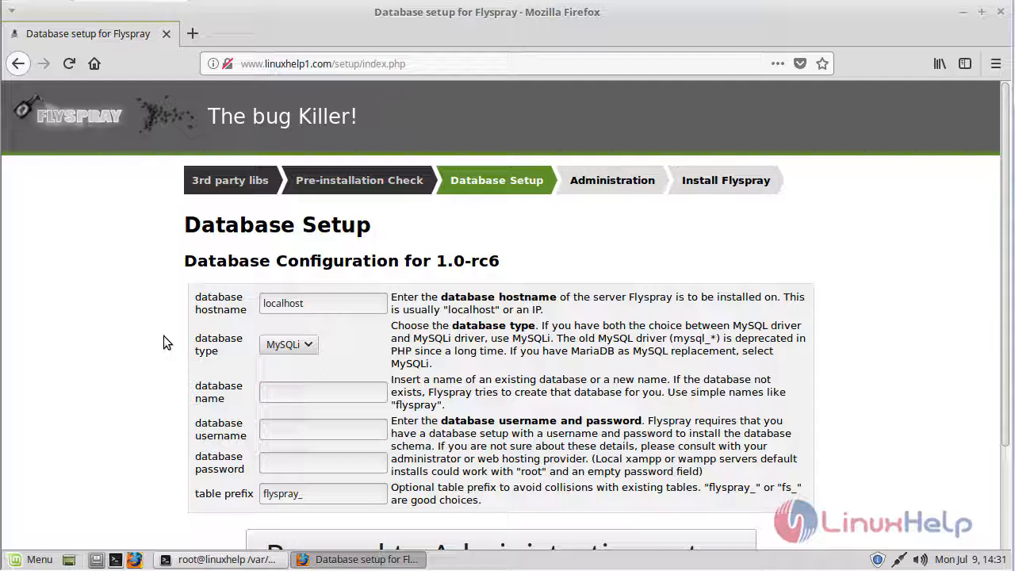
pyautogui.moveTo(175, 395)
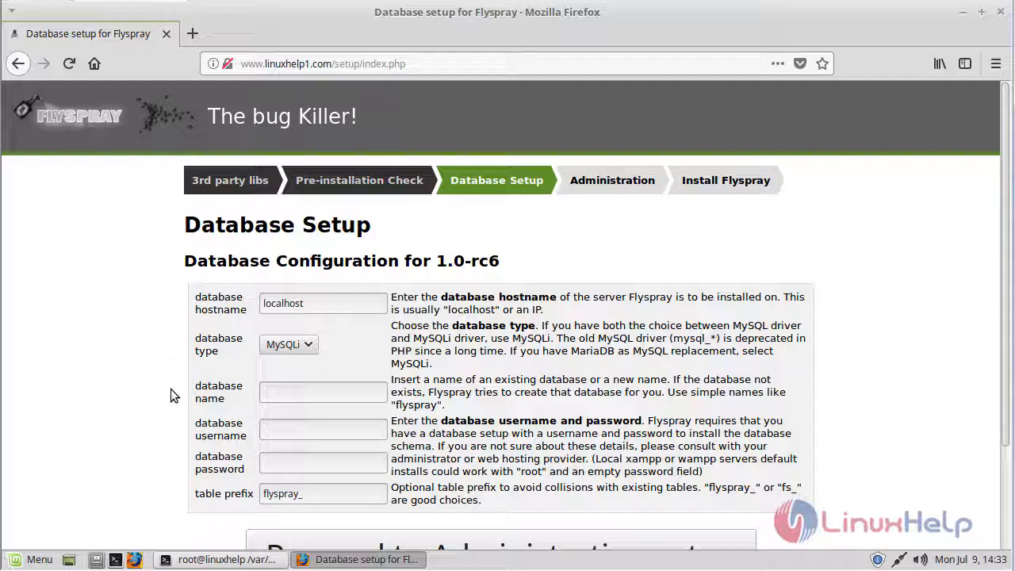
# - Enter database fly with user flyuser and password, then proceed to Administration setup
pyautogui.write('fly')
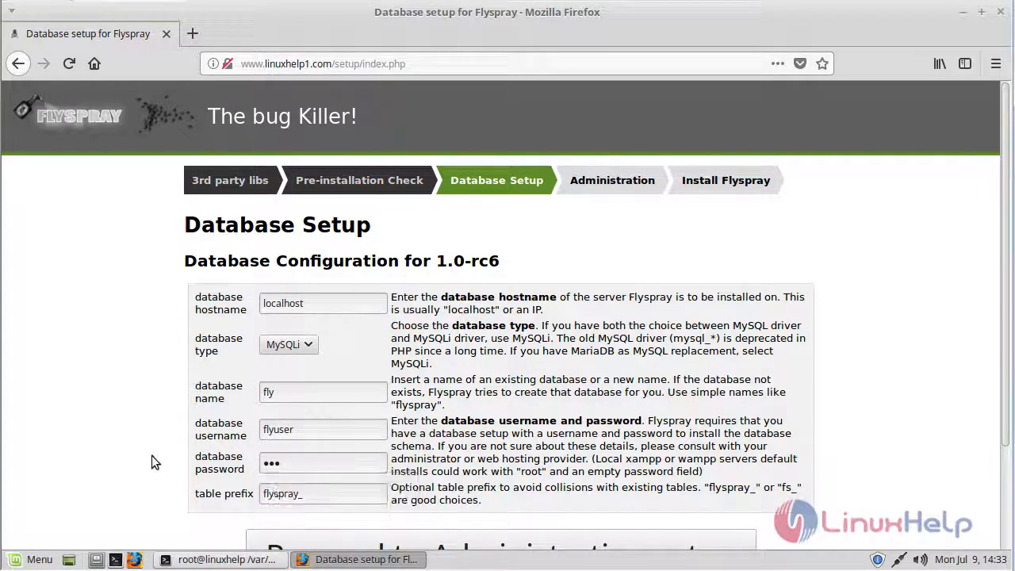
pyautogui.scroll(-3)
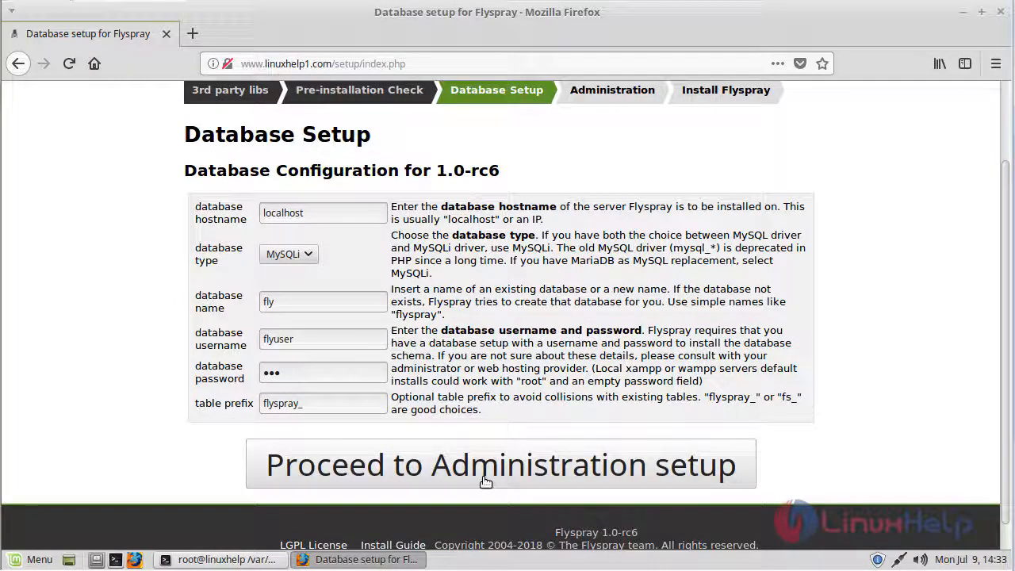
pyautogui.click(501, 463)
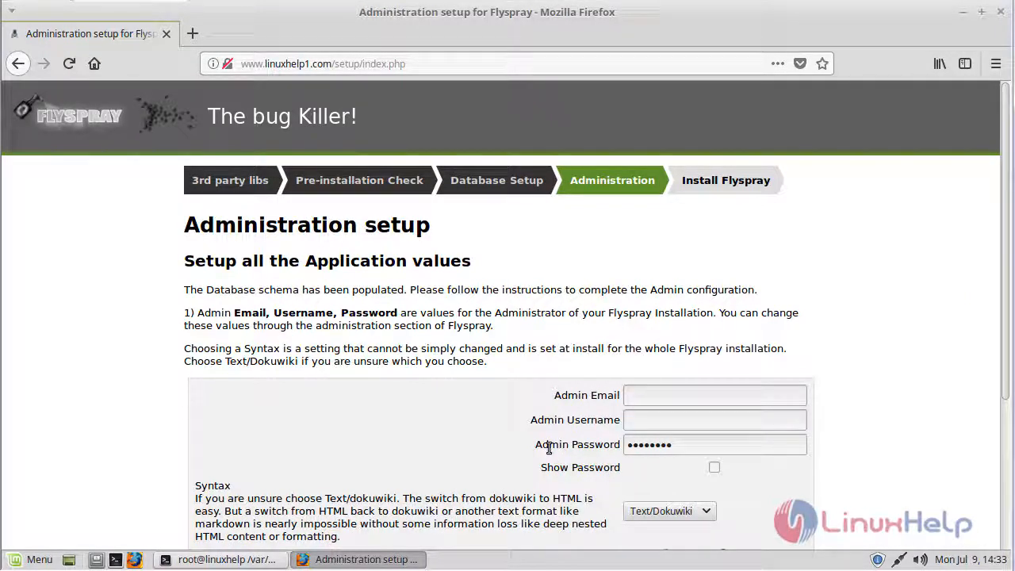
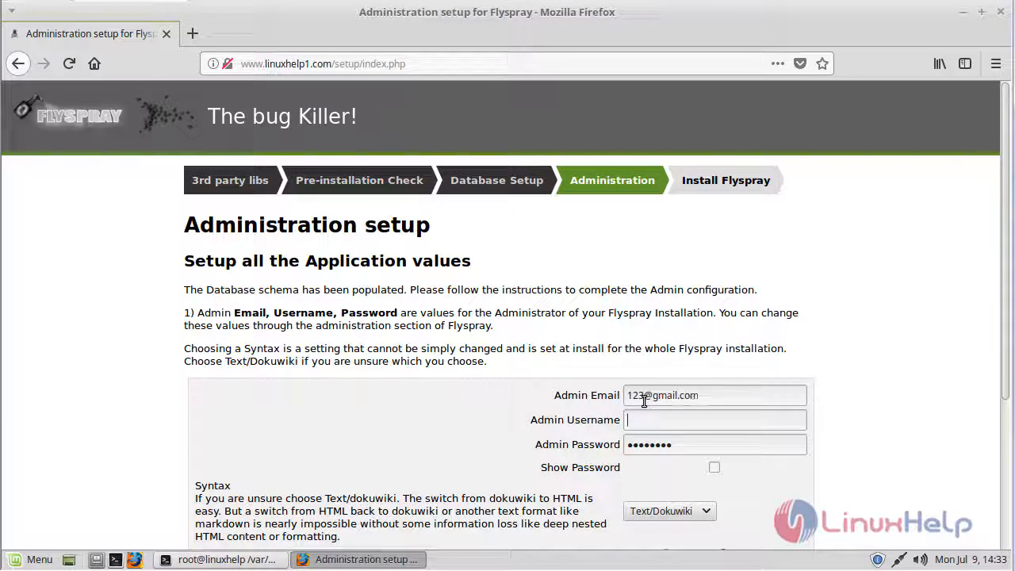
# - Enter the admin email and username admin, then proceed to final setup to finish installation
pyautogui.write('admin')
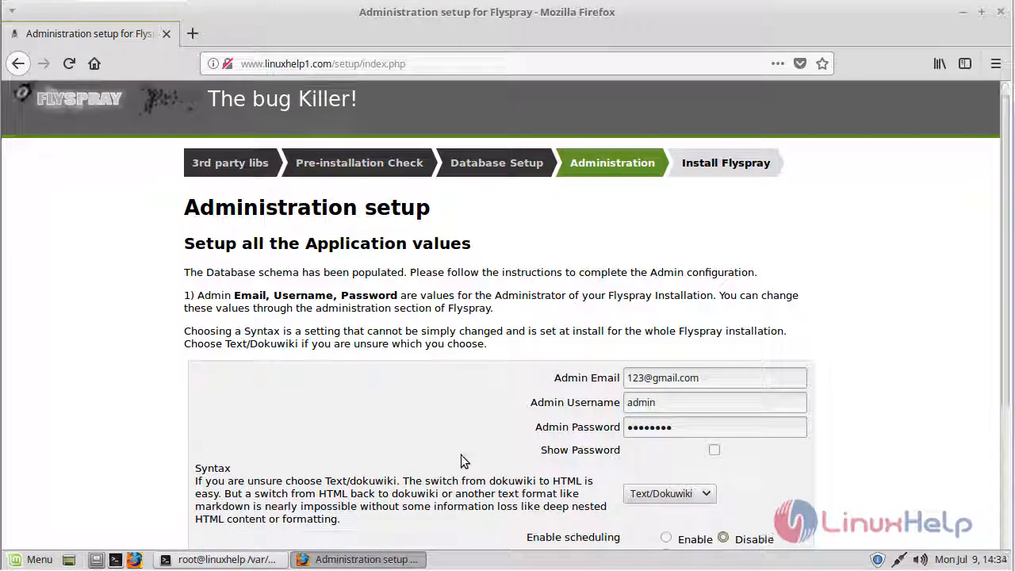
pyautogui.scroll(-3)
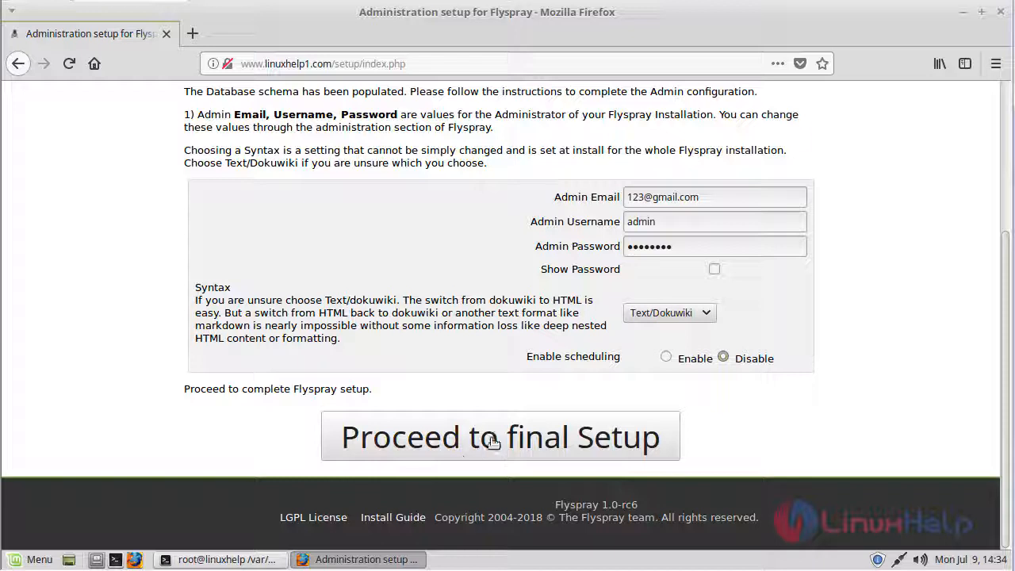
pyautogui.click(500, 436)
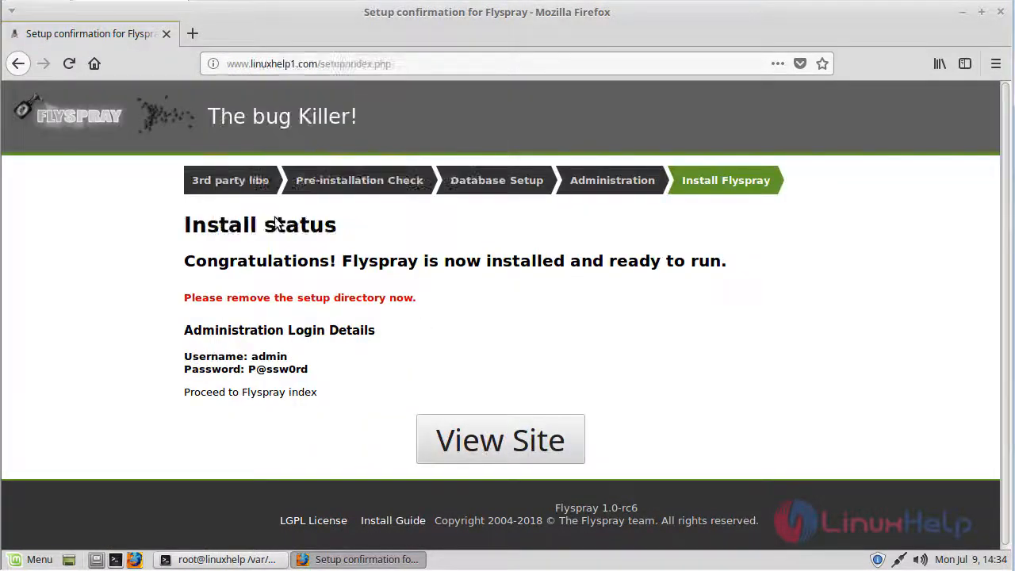
pyautogui.moveTo(418, 385)
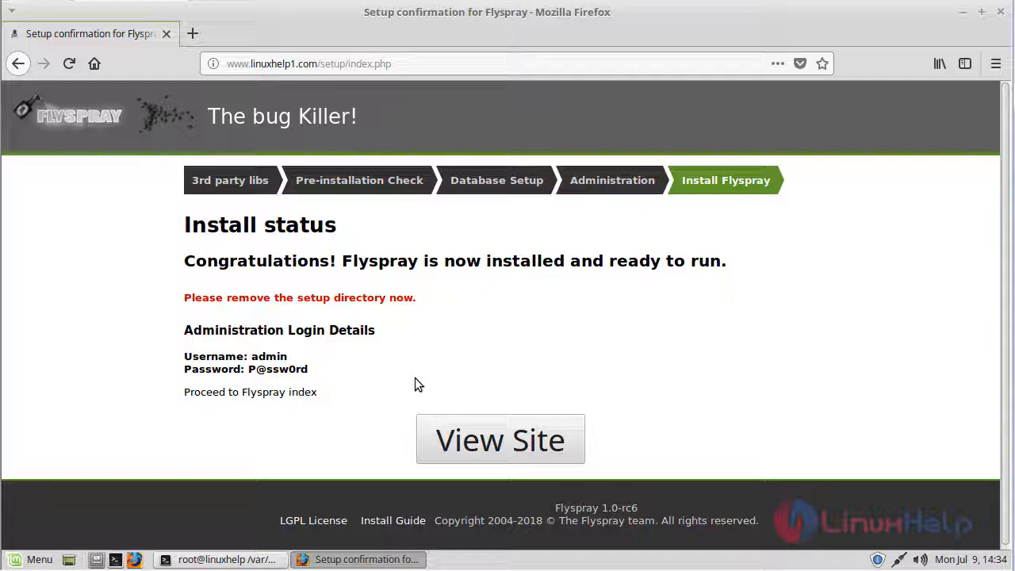
# - View the installed site, remove the leftover /setup folder, and enter Flyspray's Default Project tasklist
pyautogui.click(500, 439)
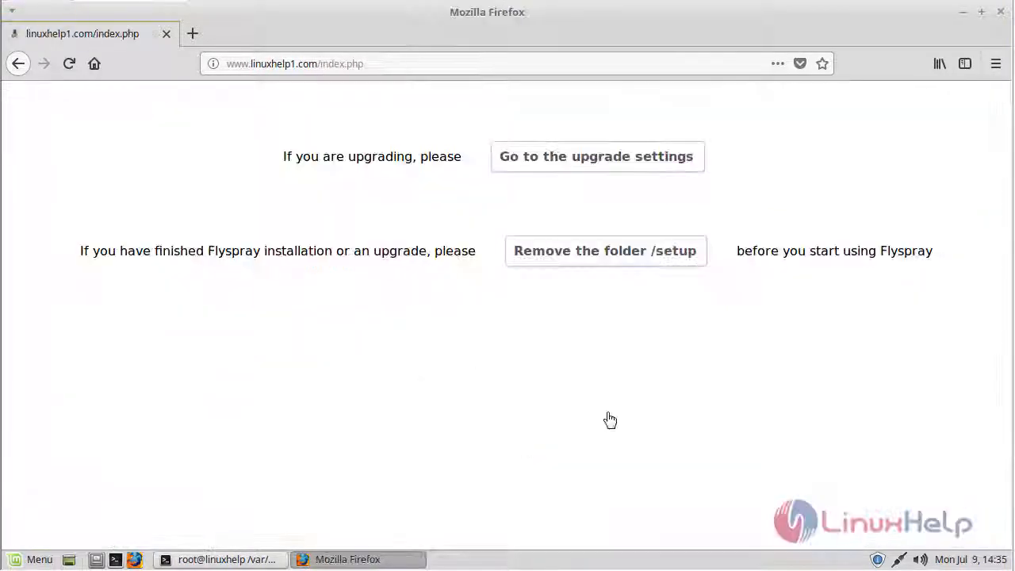
pyautogui.moveTo(552, 320)
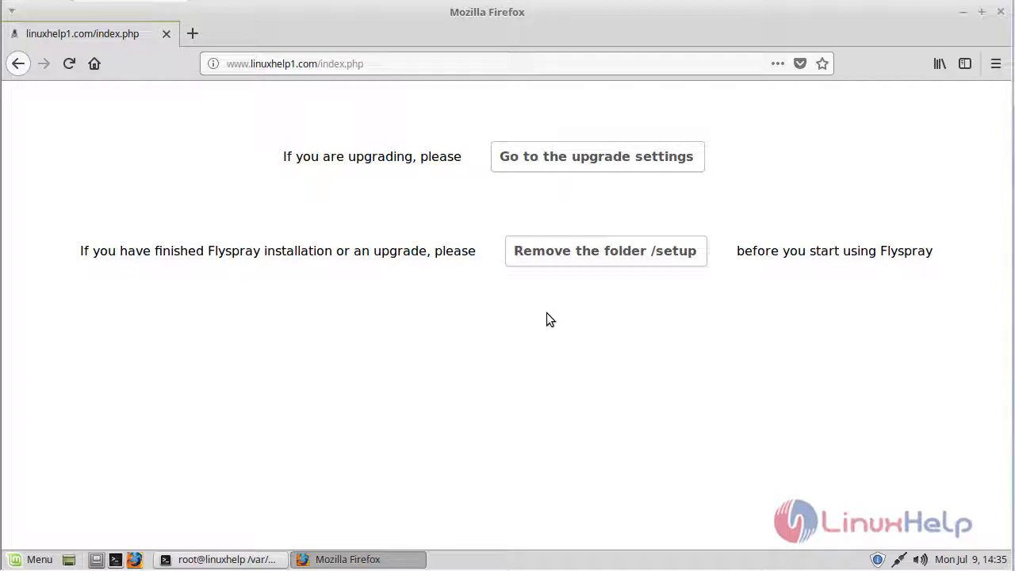
pyautogui.click(606, 251)
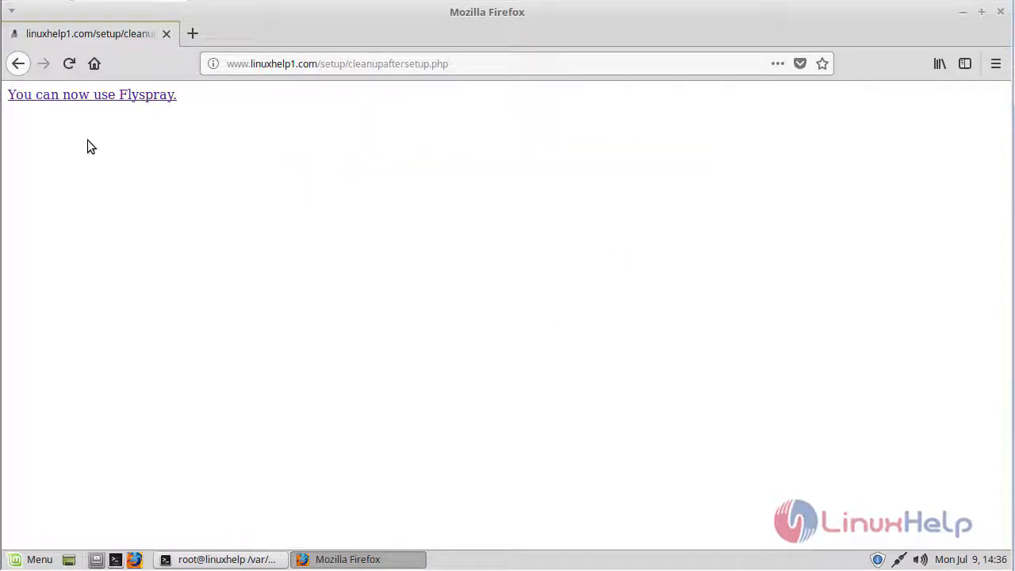
pyautogui.click(92, 96)
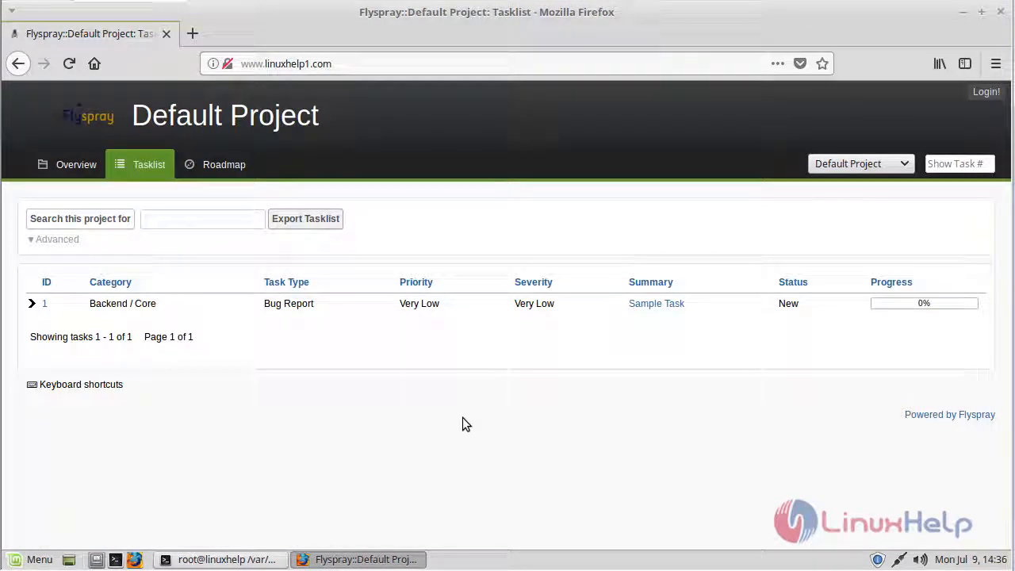
# - Sign in as user 'admin' with its password from the Login! form
pyautogui.click(987, 90)
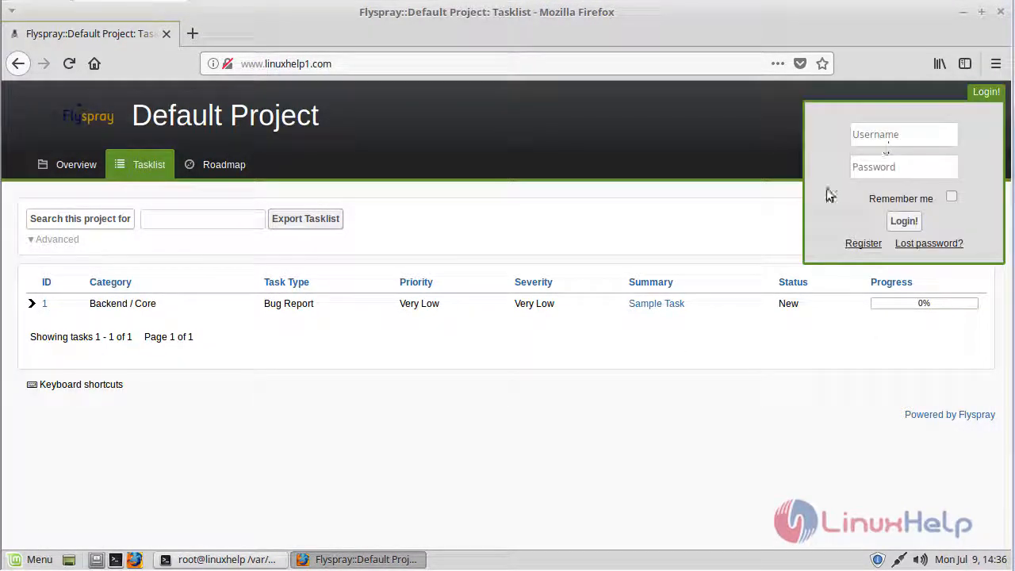
pyautogui.write('admin')
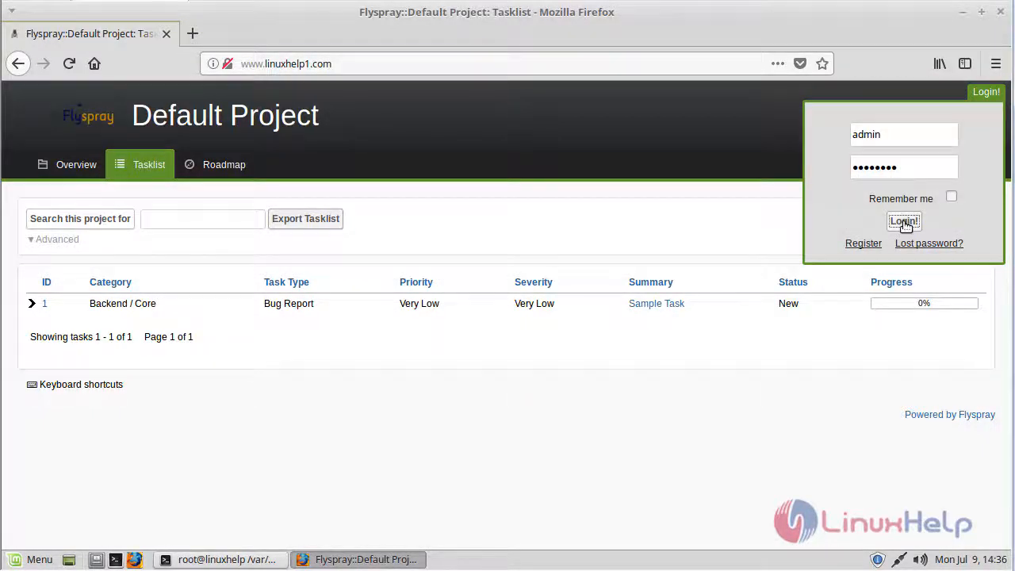
pyautogui.click(904, 222)
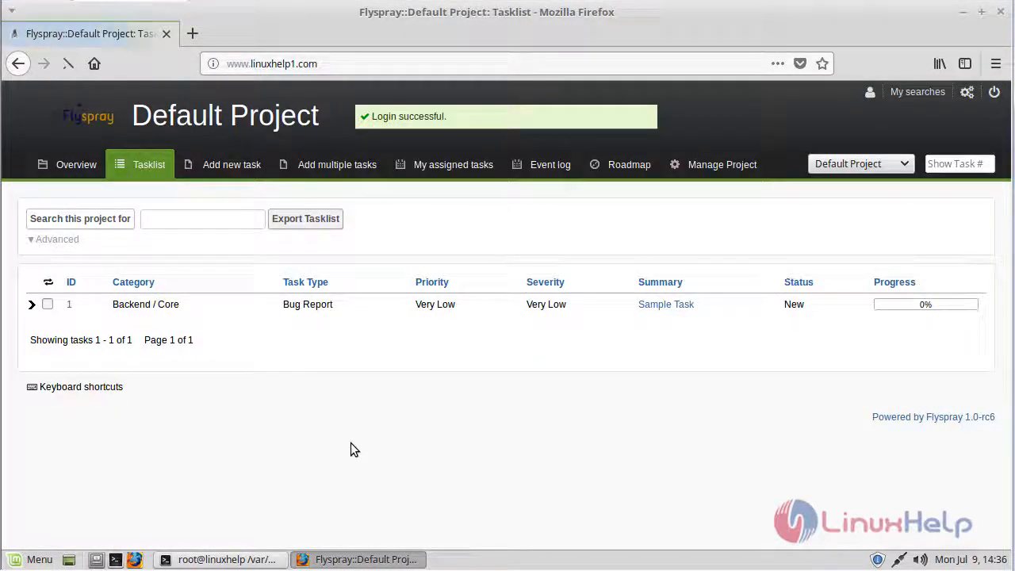